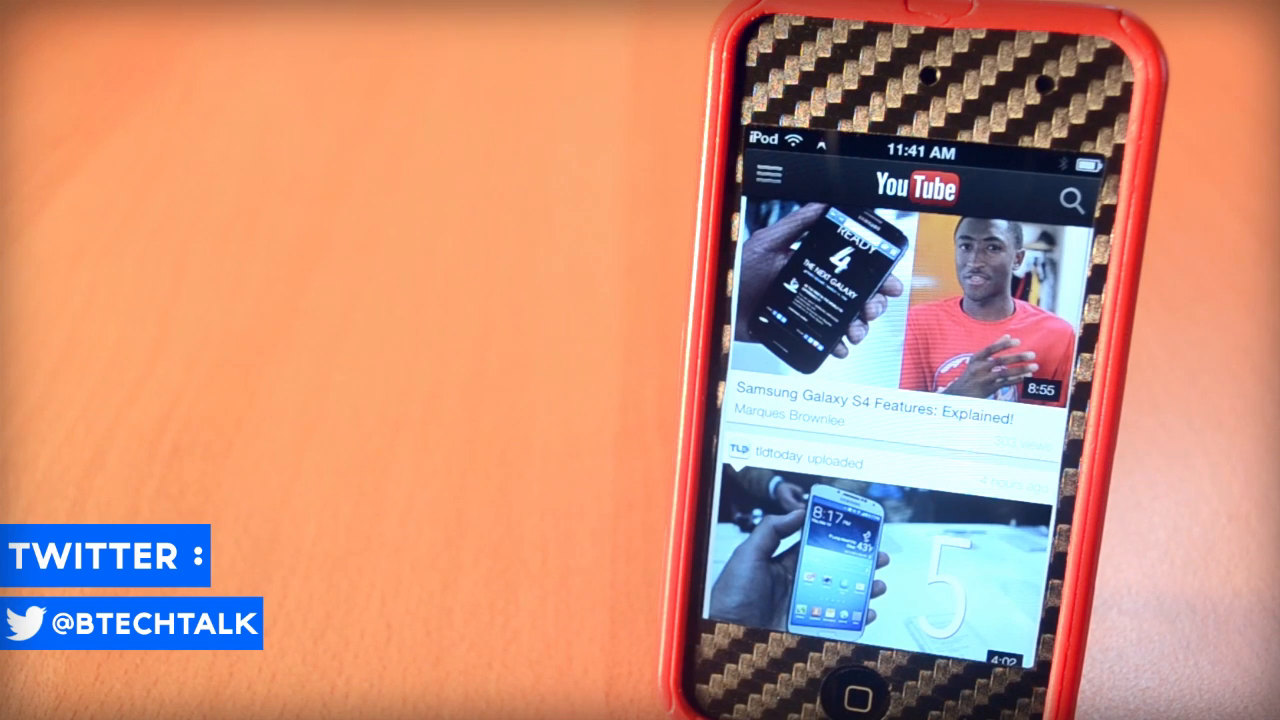
# Step: Play the Nikon D3100 1080p Full HD Video Test and show its playback controls
pyautogui.click(769, 189)
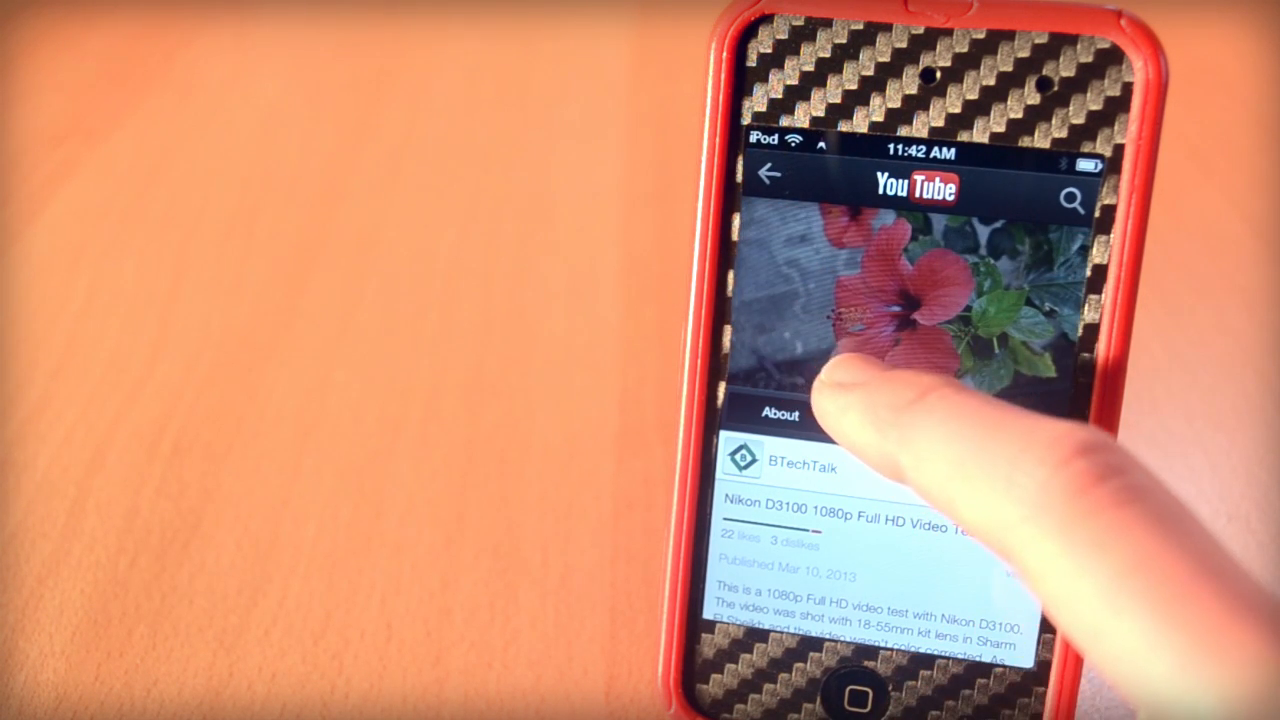
pyautogui.click(900, 320)
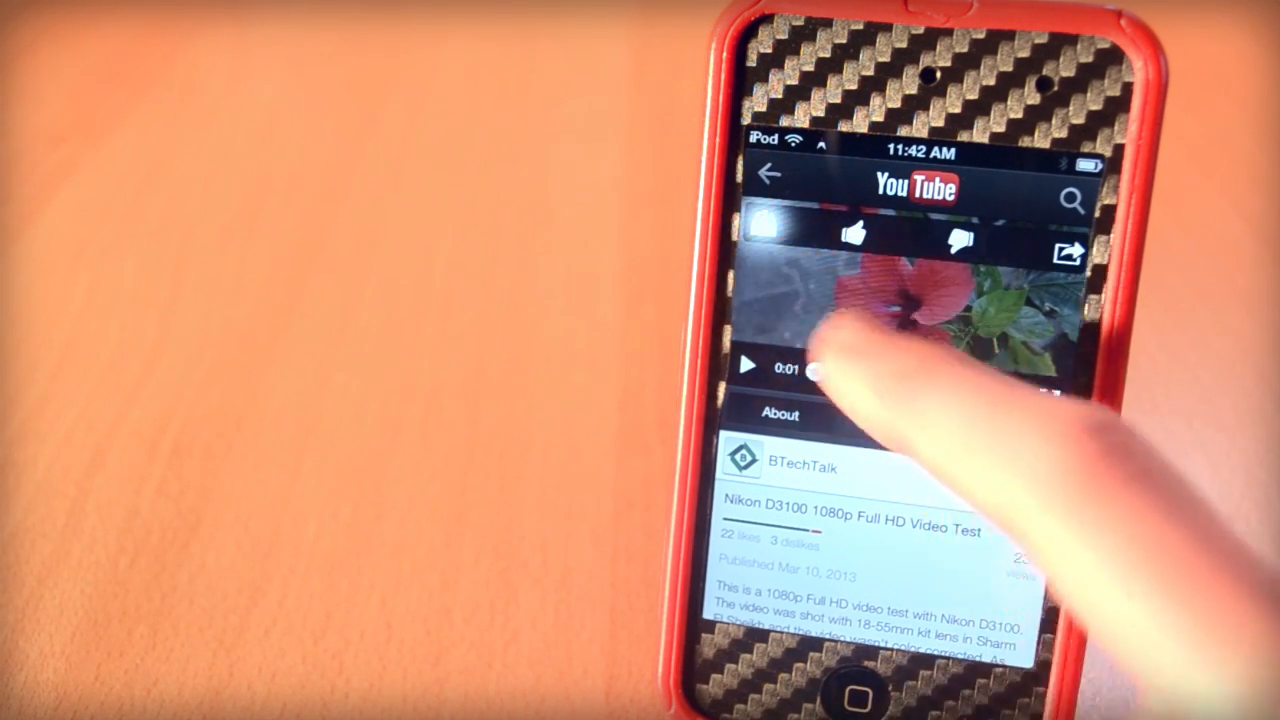
pyautogui.click(766, 224)
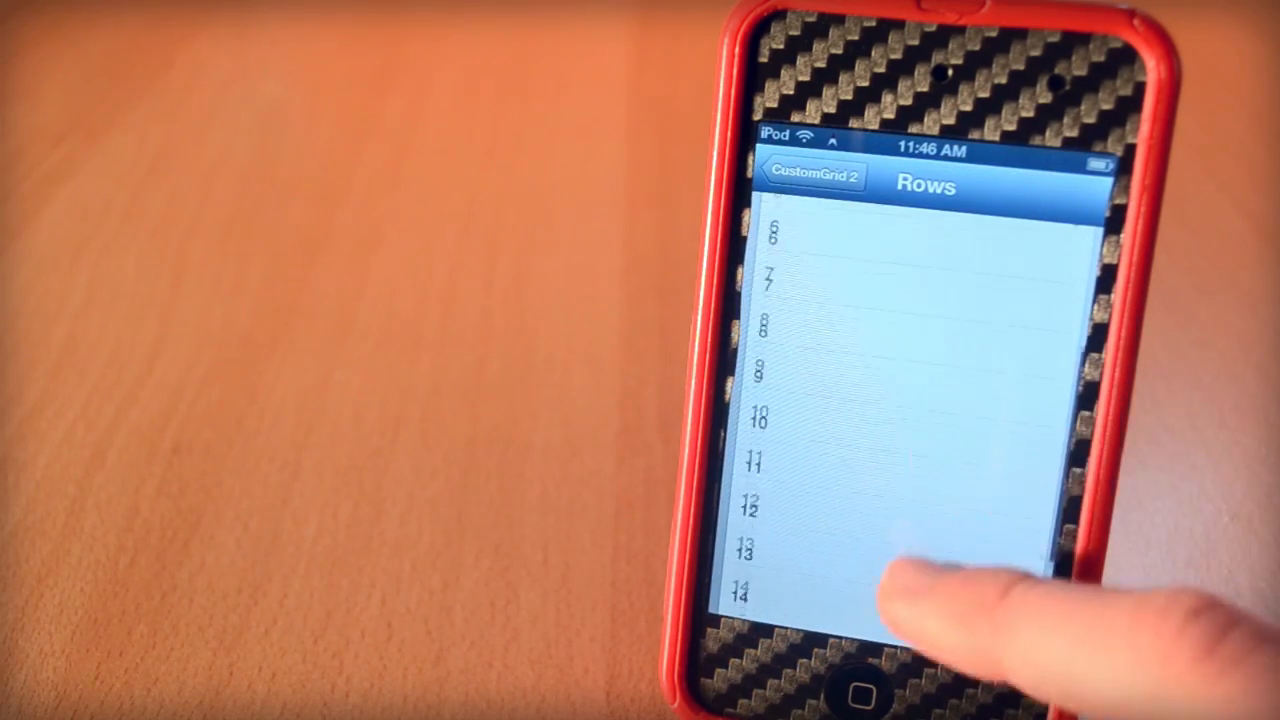
# Step: Keep CustomGrid 2 rows at 5 and set columns to 3
pyautogui.click(812, 175)
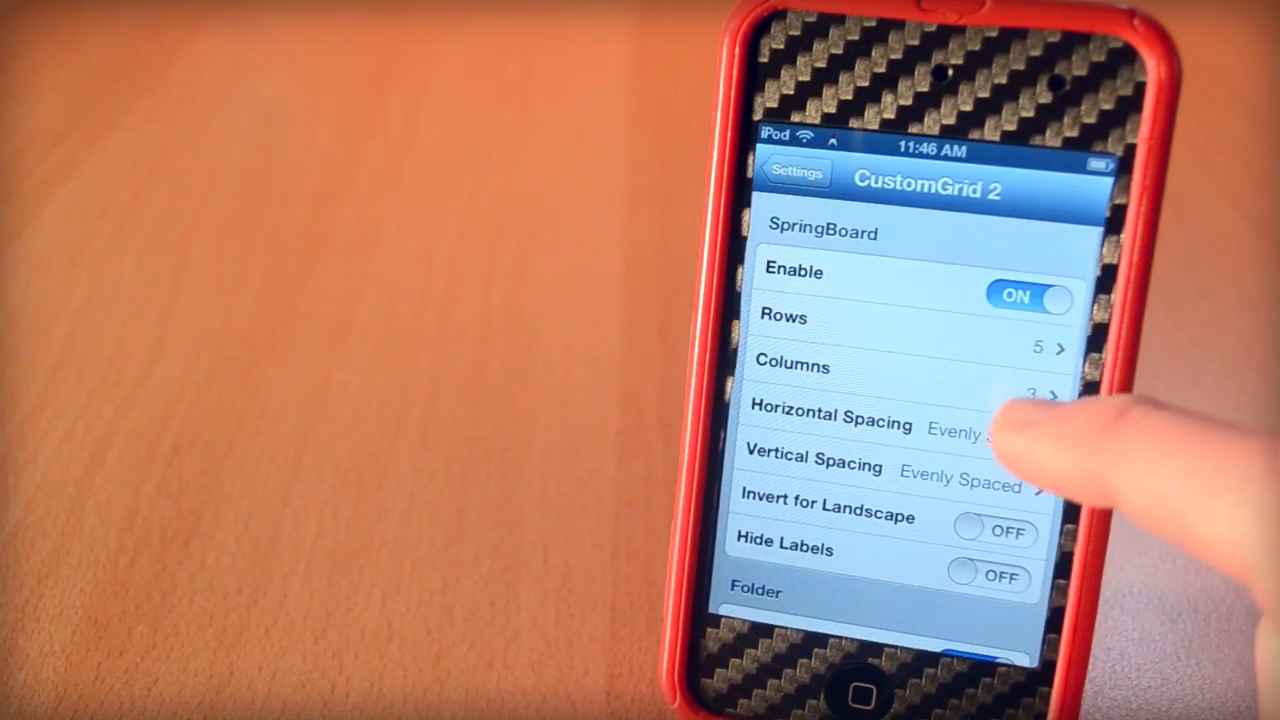
pyautogui.click(900, 367)
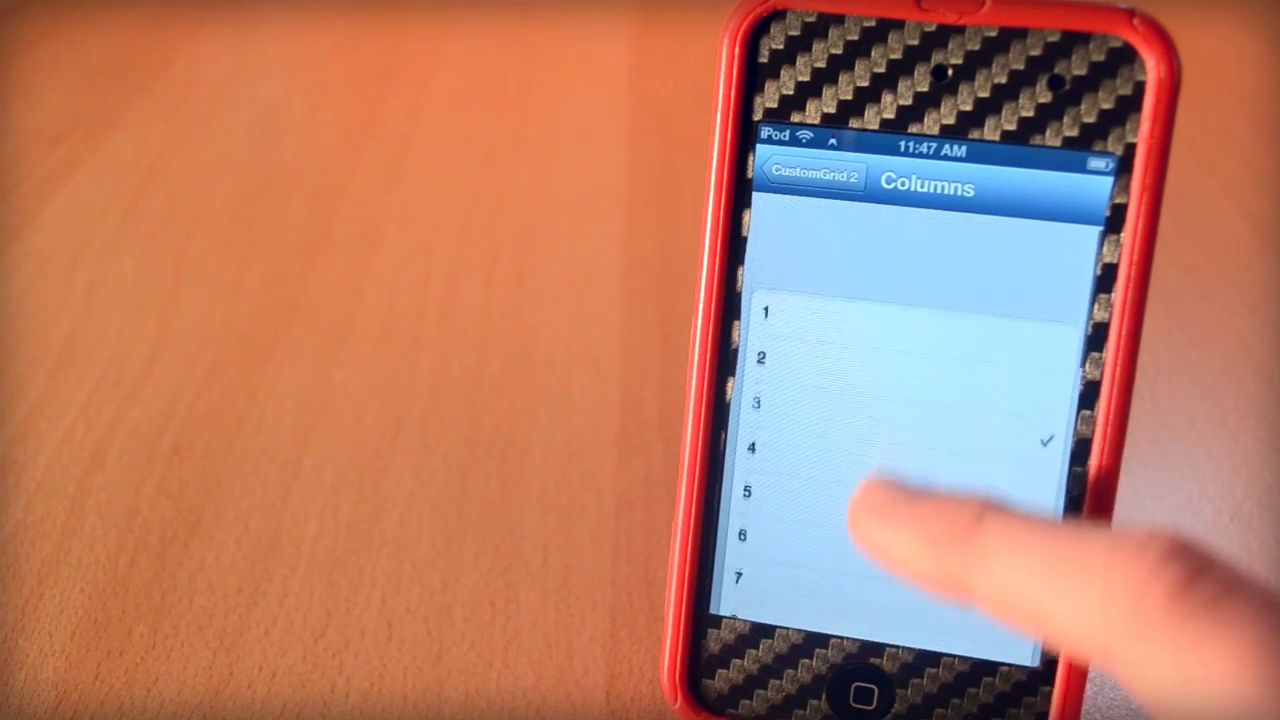
pyautogui.click(814, 177)
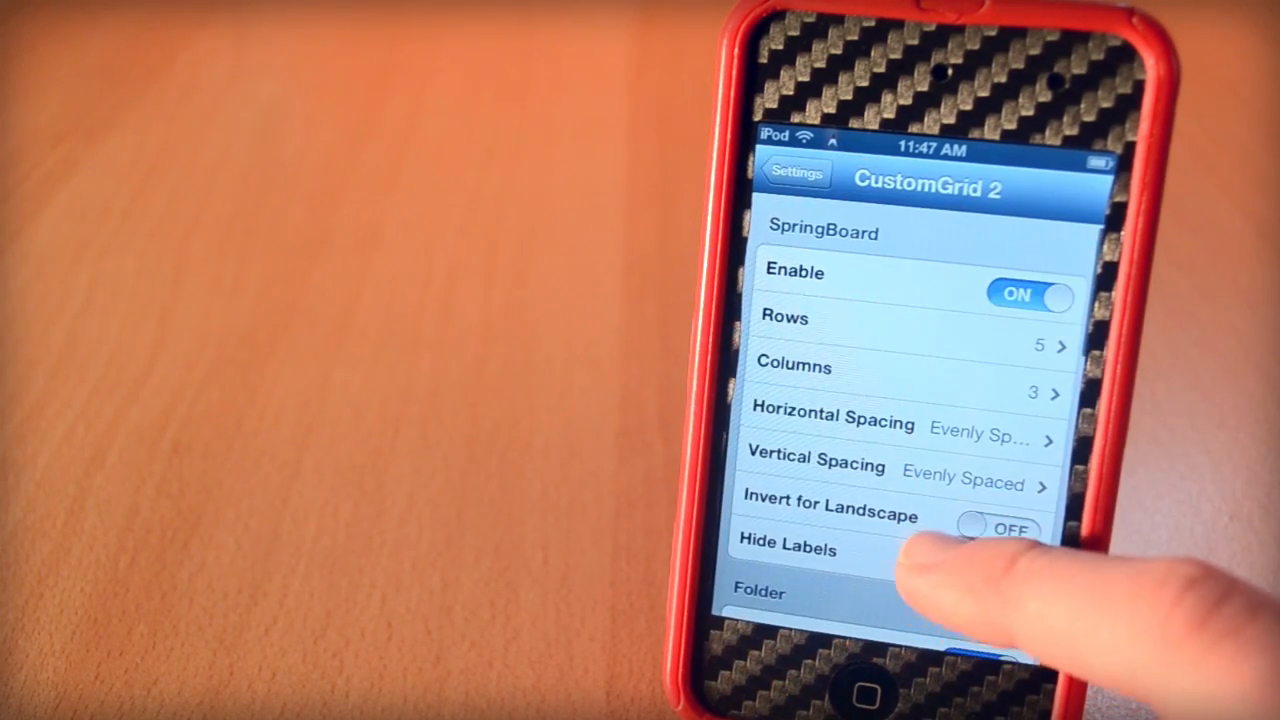
pyautogui.click(900, 423)
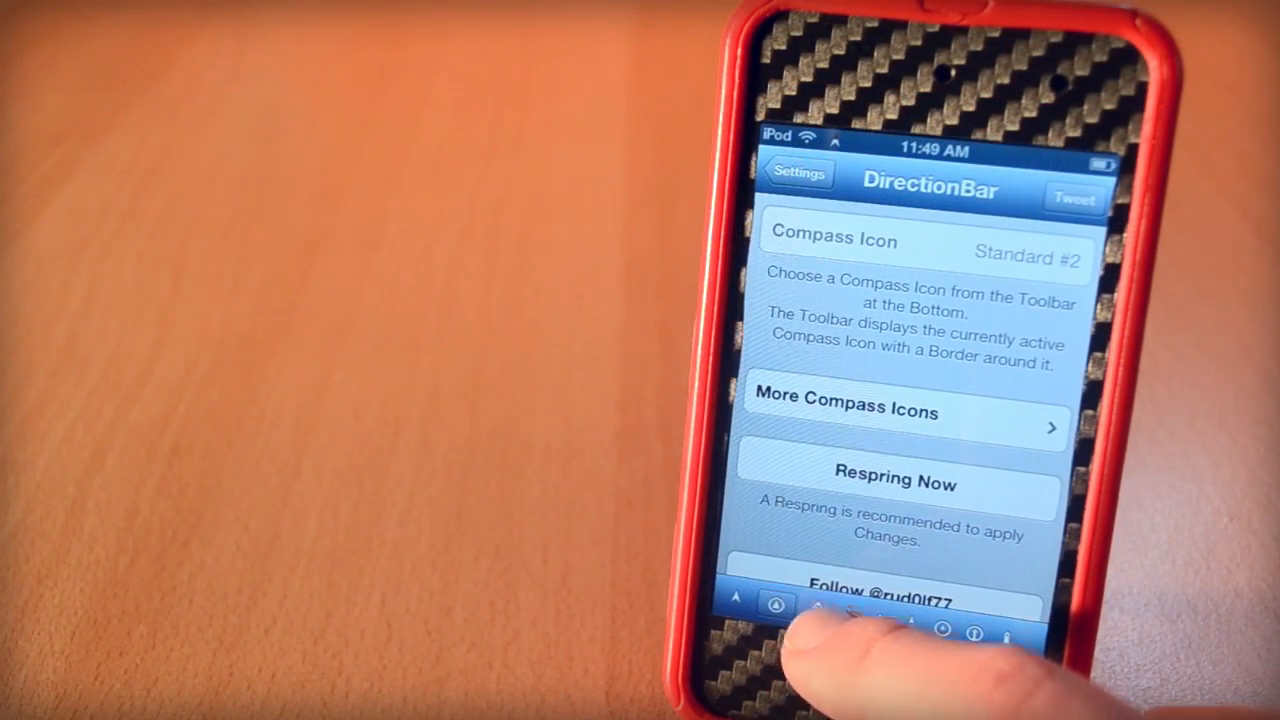
# Step: Select the Standard #7 compass icon in DirectionBar's bottom toolbar
pyautogui.click(940, 632)
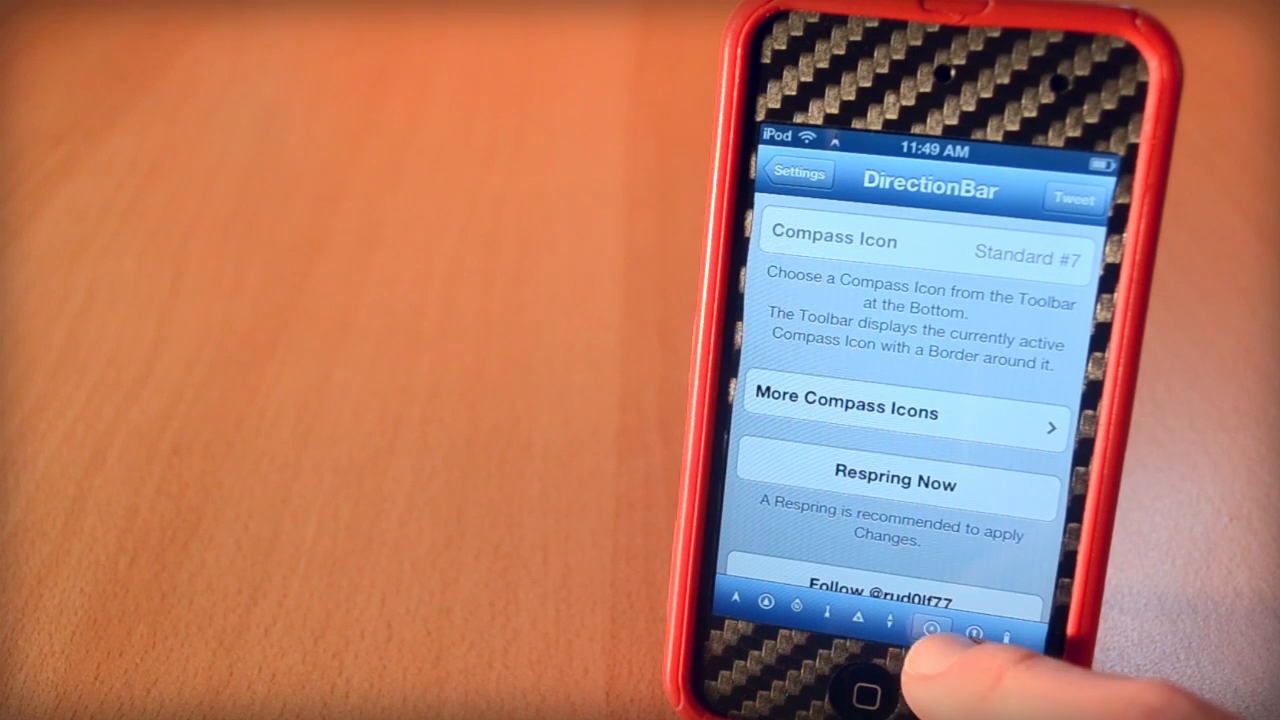
pyautogui.click(920, 630)
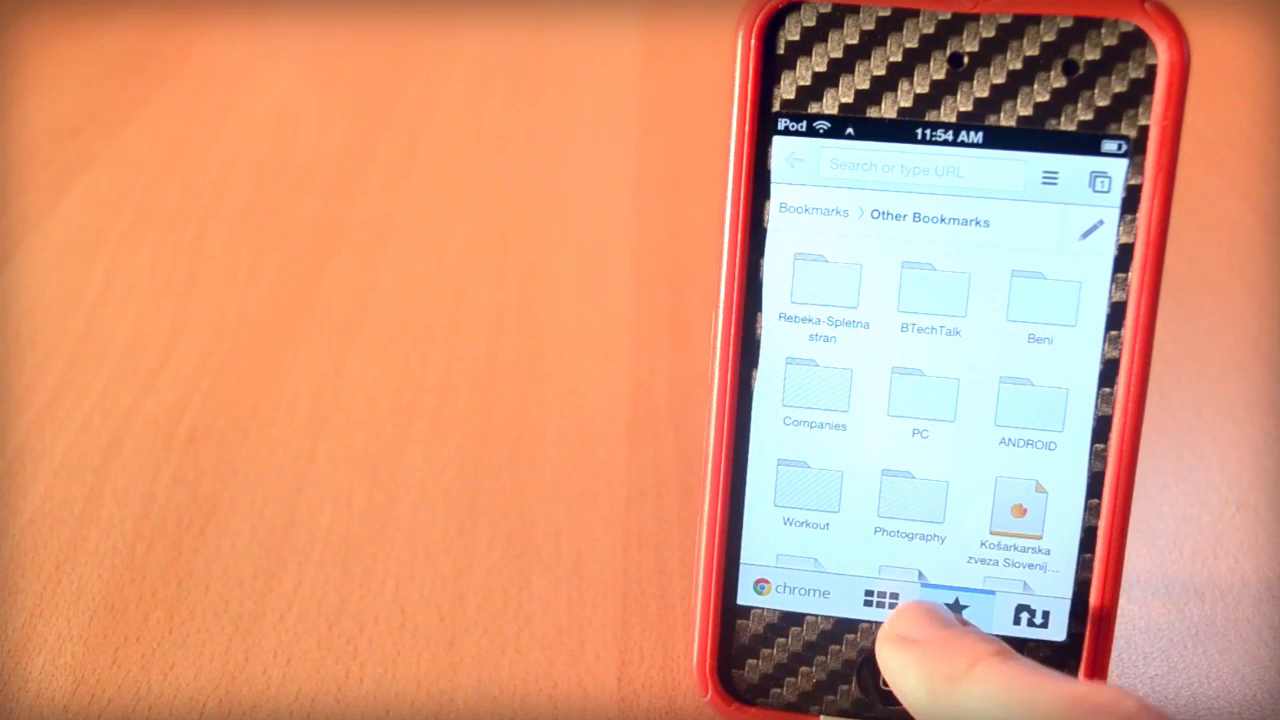
# Step: Open ActiveDock settings and scroll down to the Bounce Every option
pyautogui.click(920, 680)
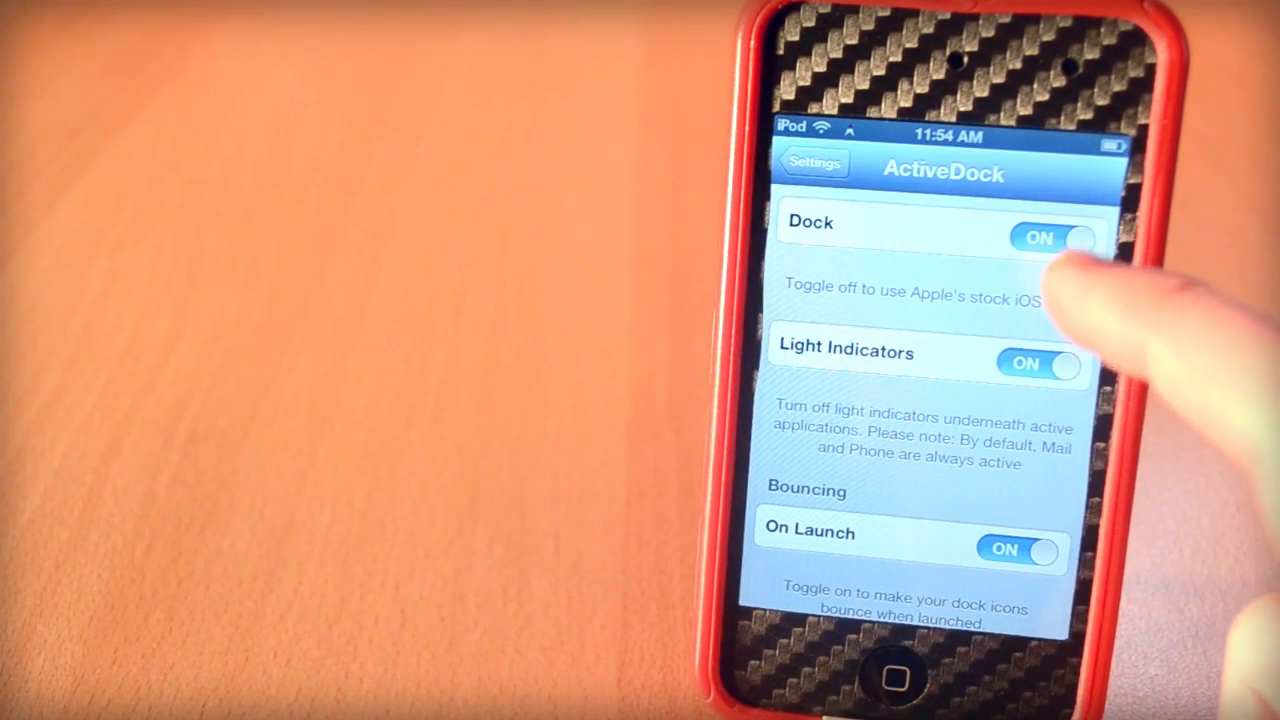
pyautogui.scroll(-3)
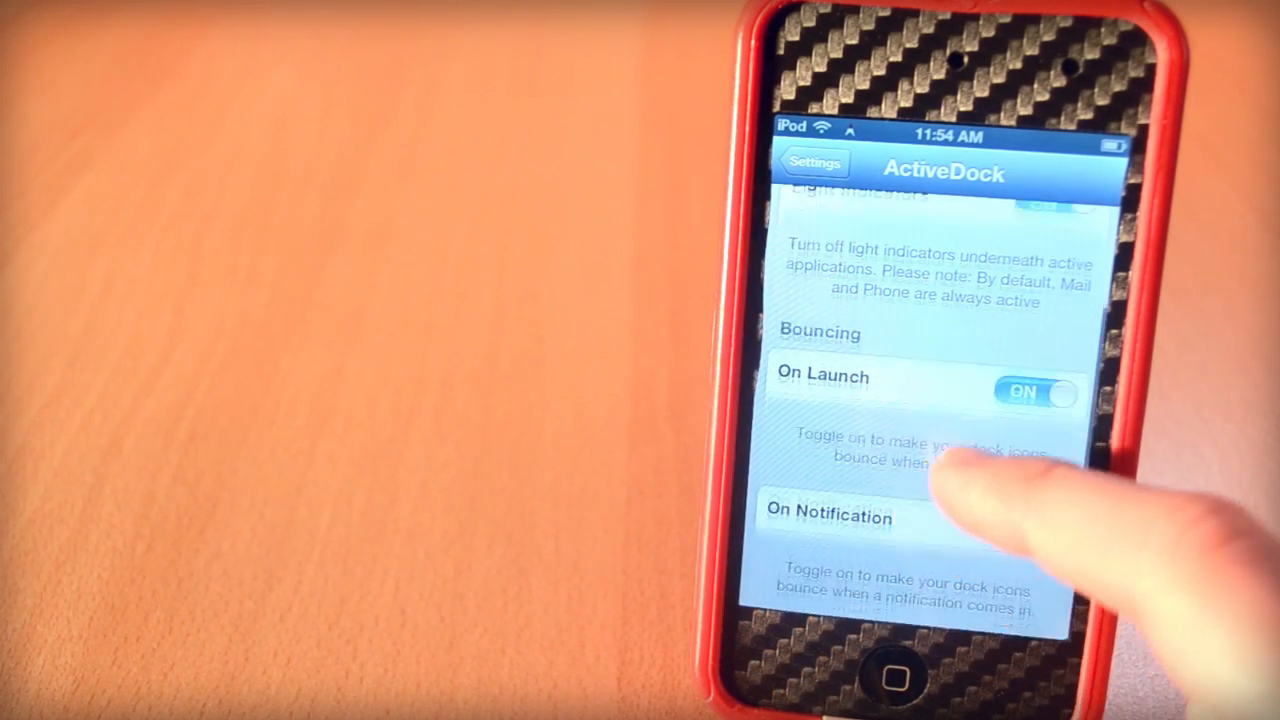
pyautogui.scroll(-3)
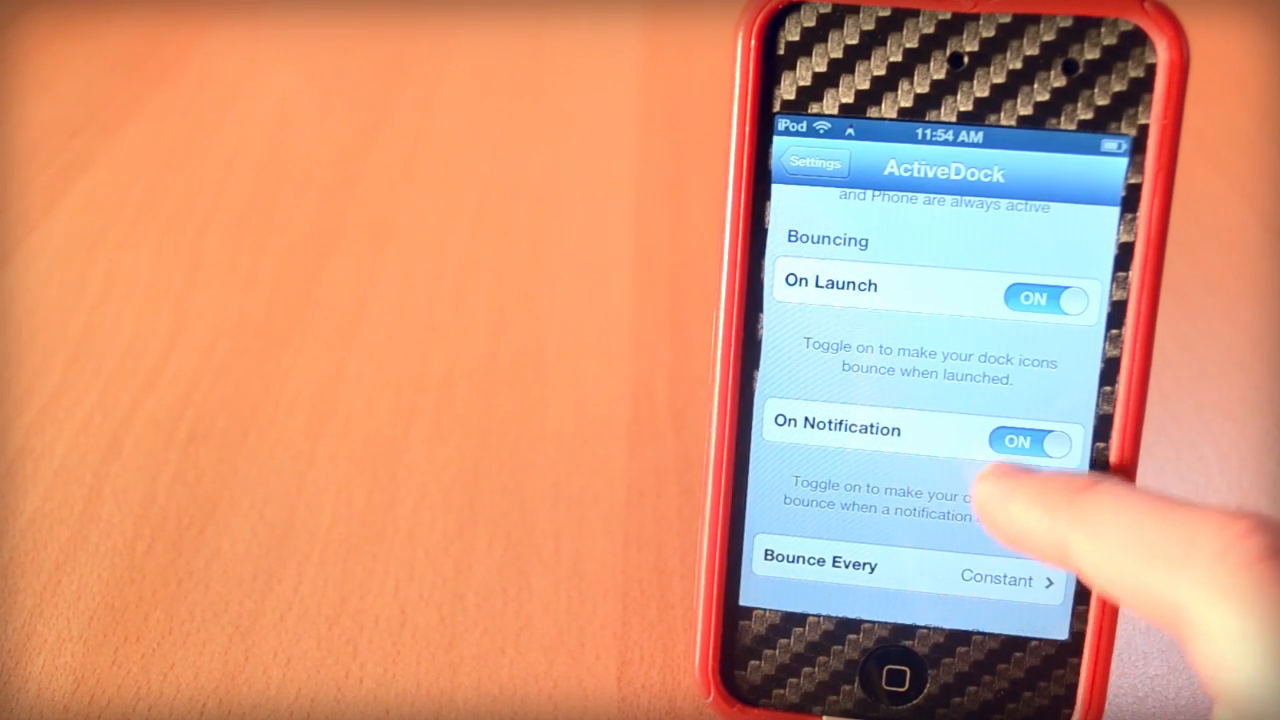